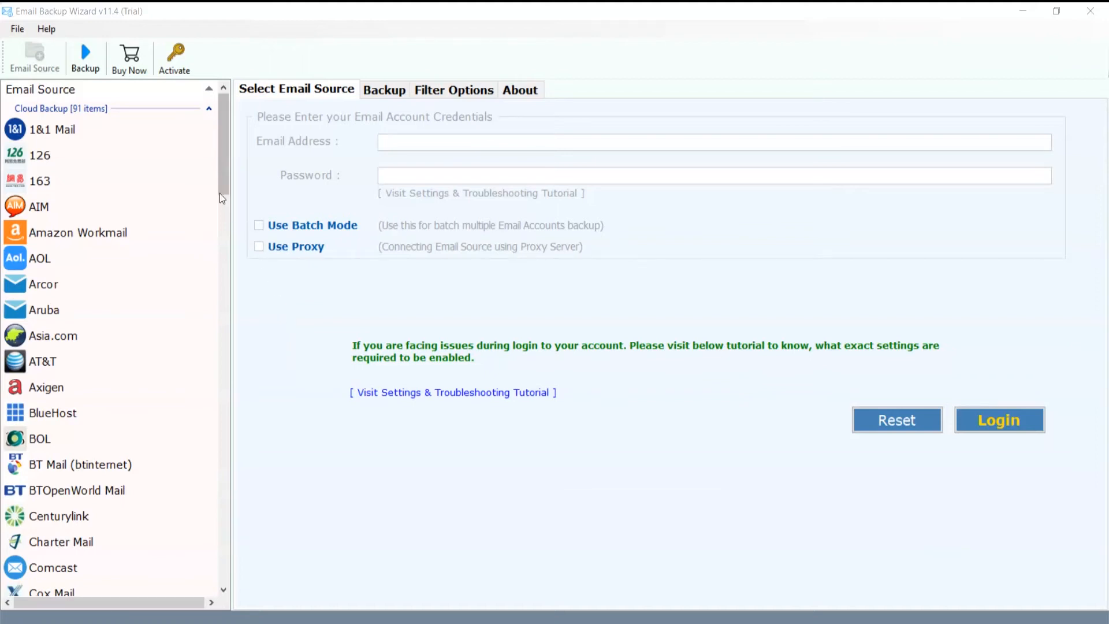
- Pick Gmail from the email source list and focus the Email Address field
scroll("down", 3)
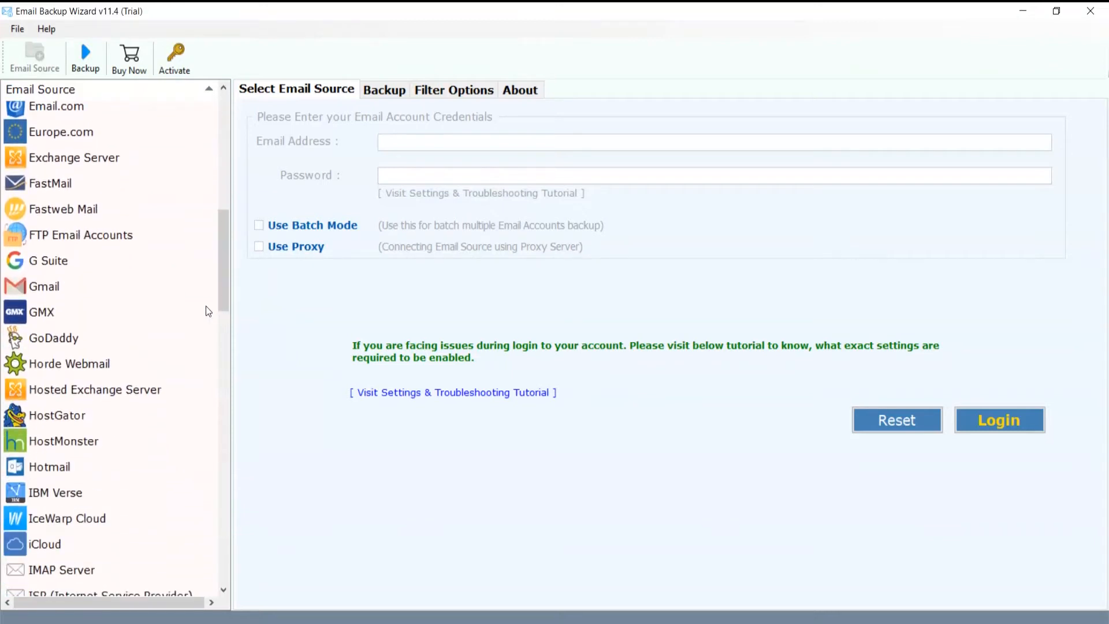
left_click(42, 286)
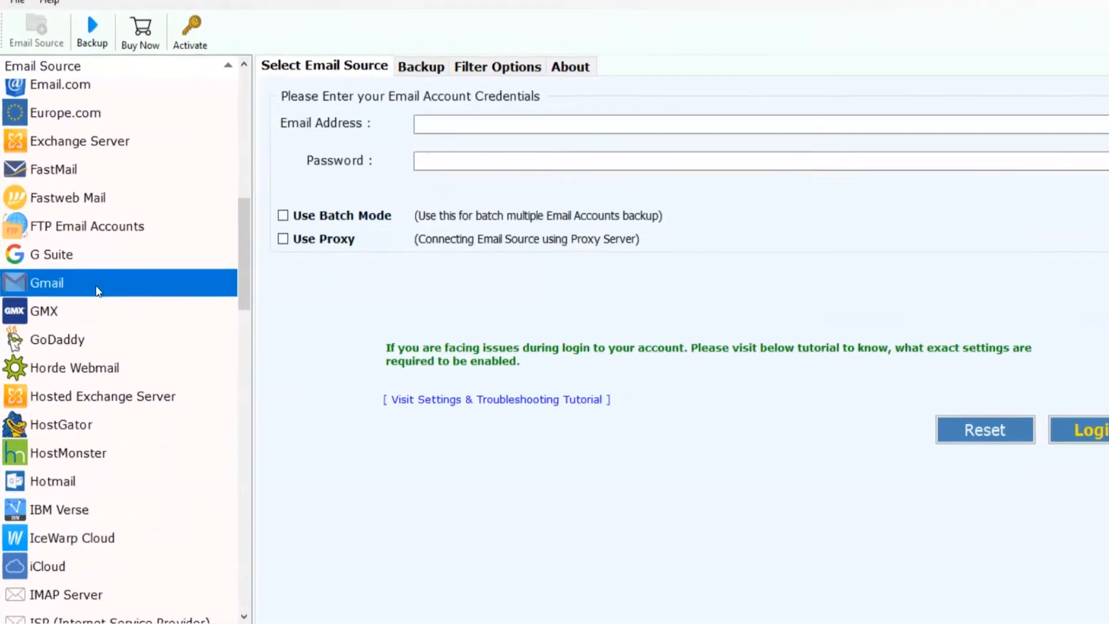
left_click(96, 282)
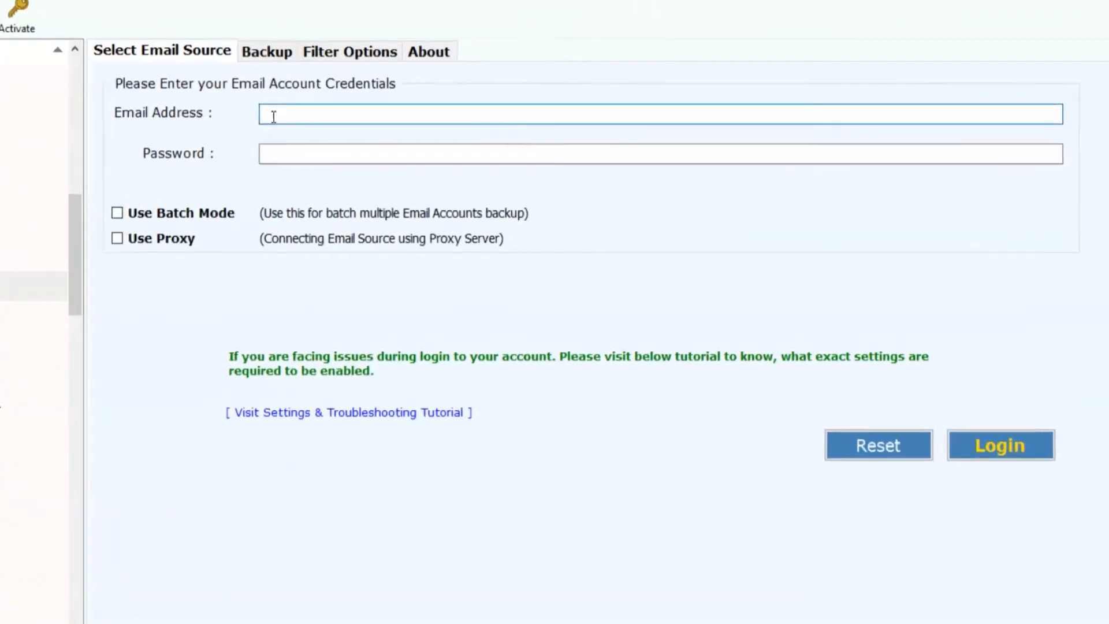
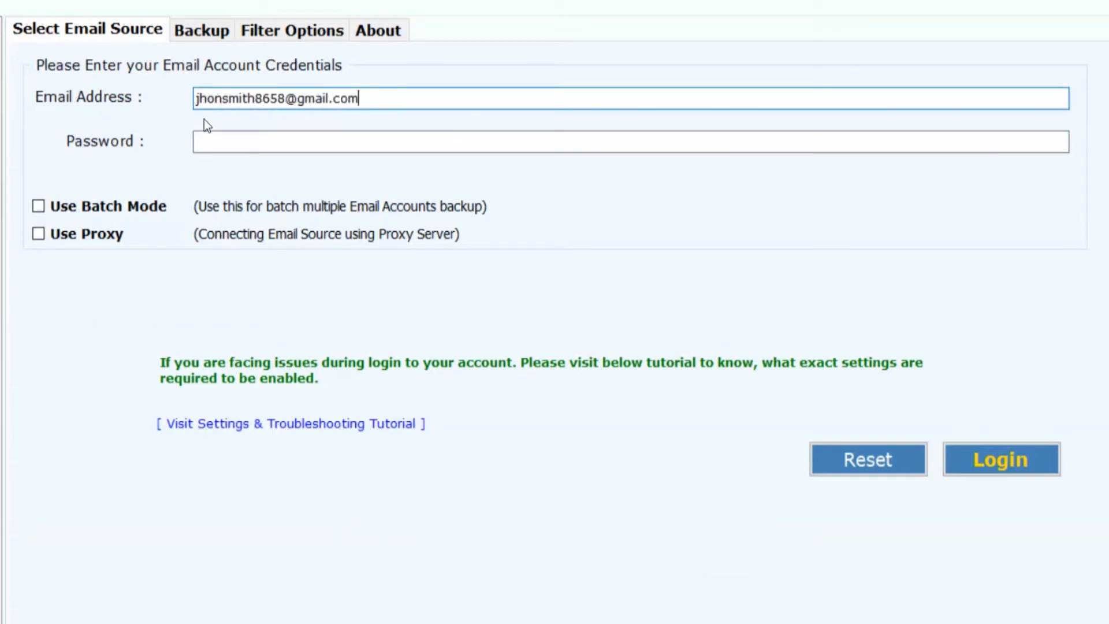
left_click(630, 141)
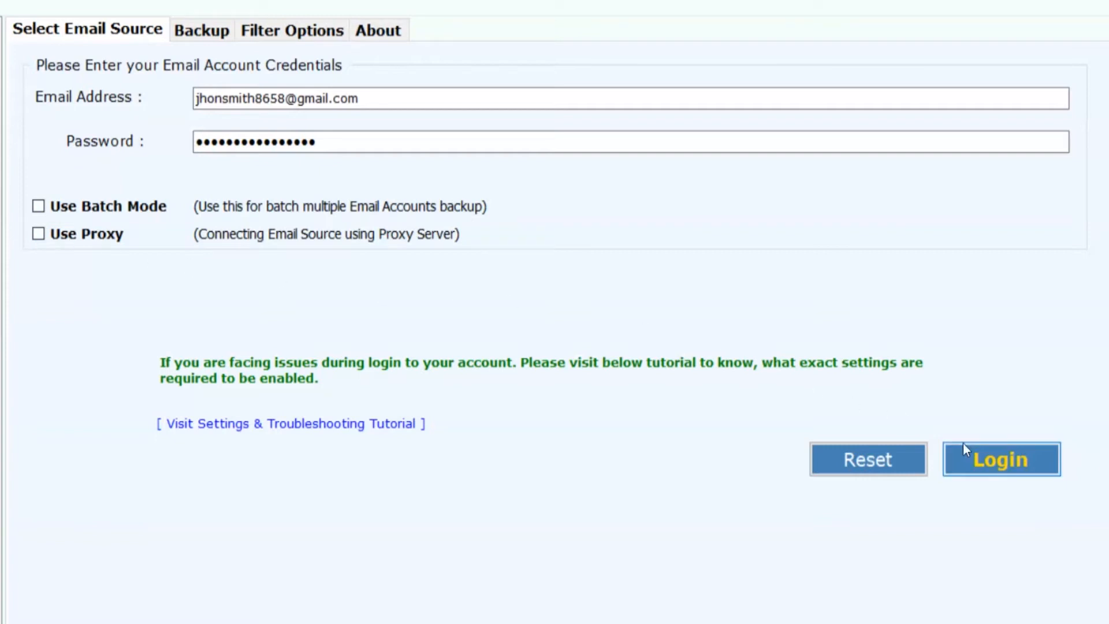
left_click(1000, 458)
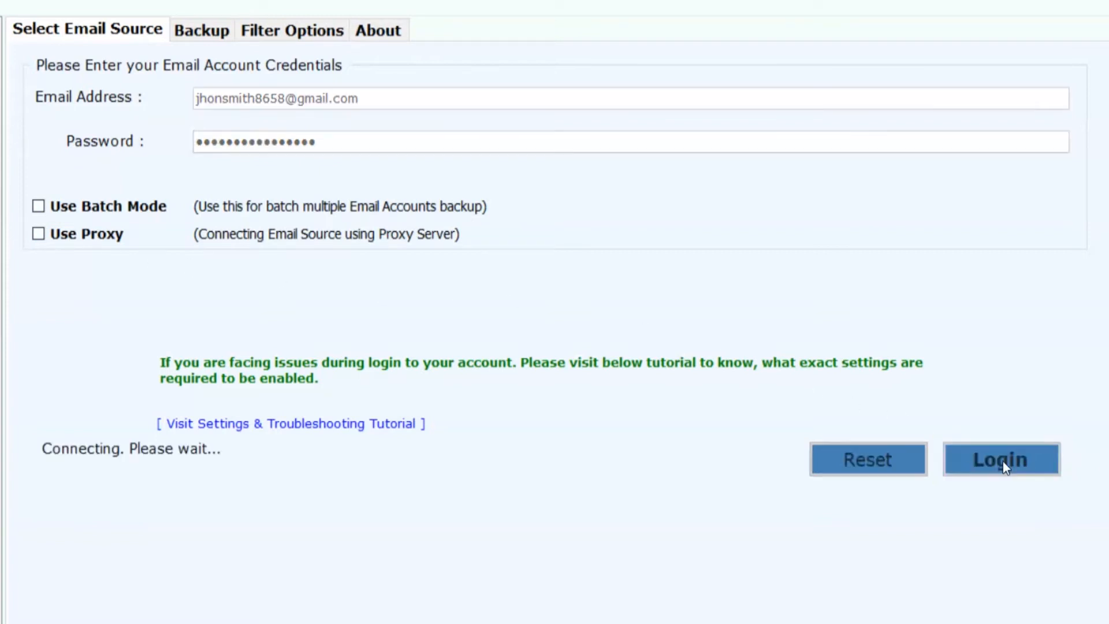
left_click(999, 458)
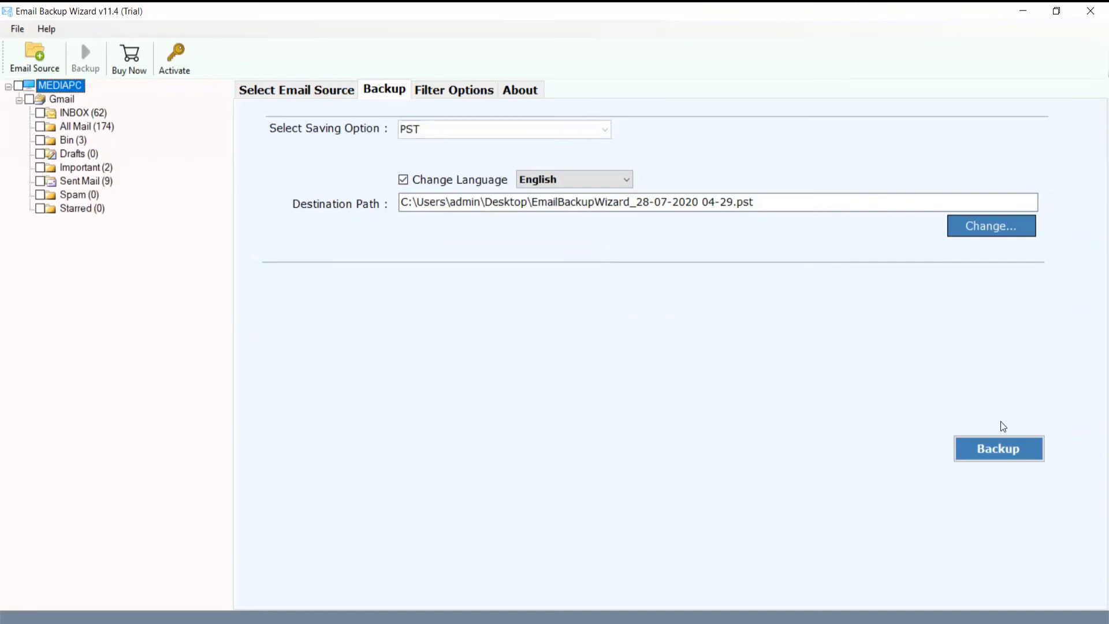
mouse_move(205, 224)
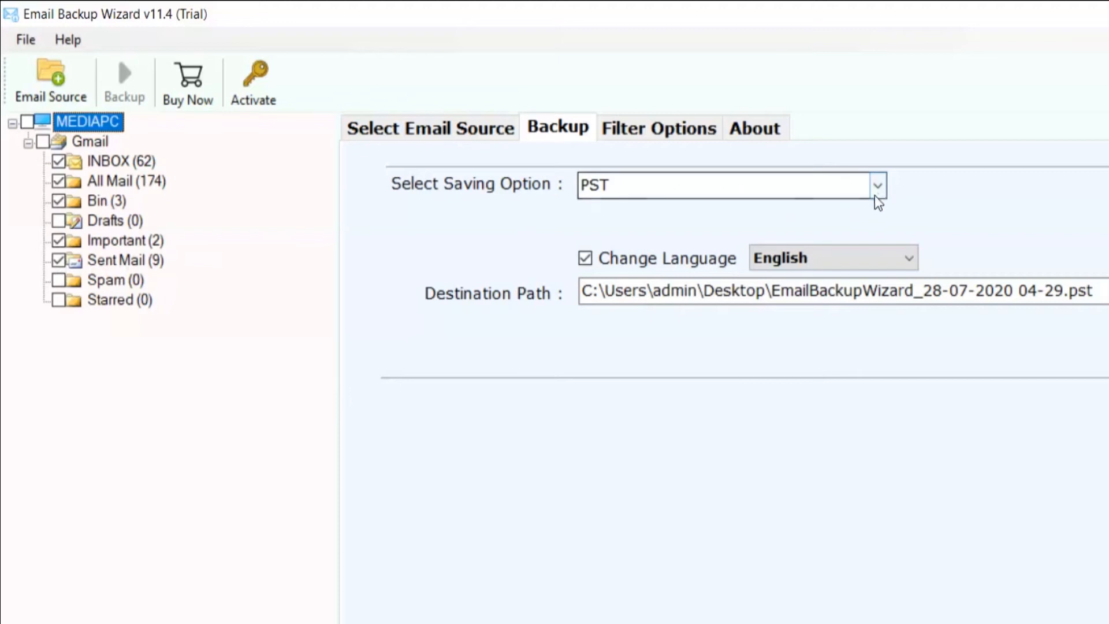
- Set the saving option to Extract Email Attachments
left_click(876, 186)
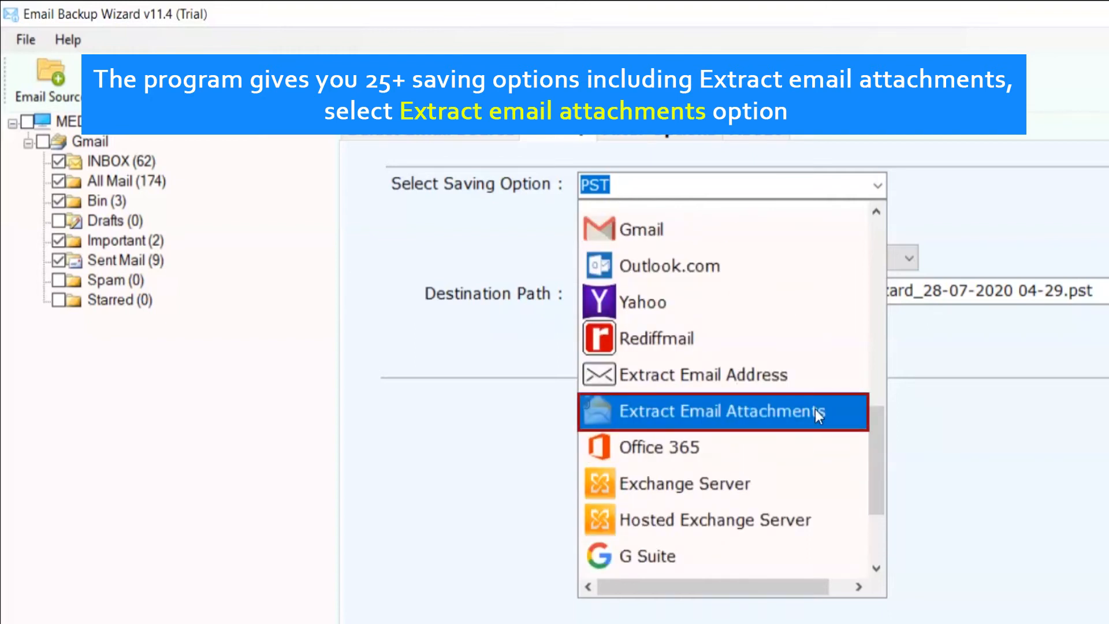
left_click(722, 411)
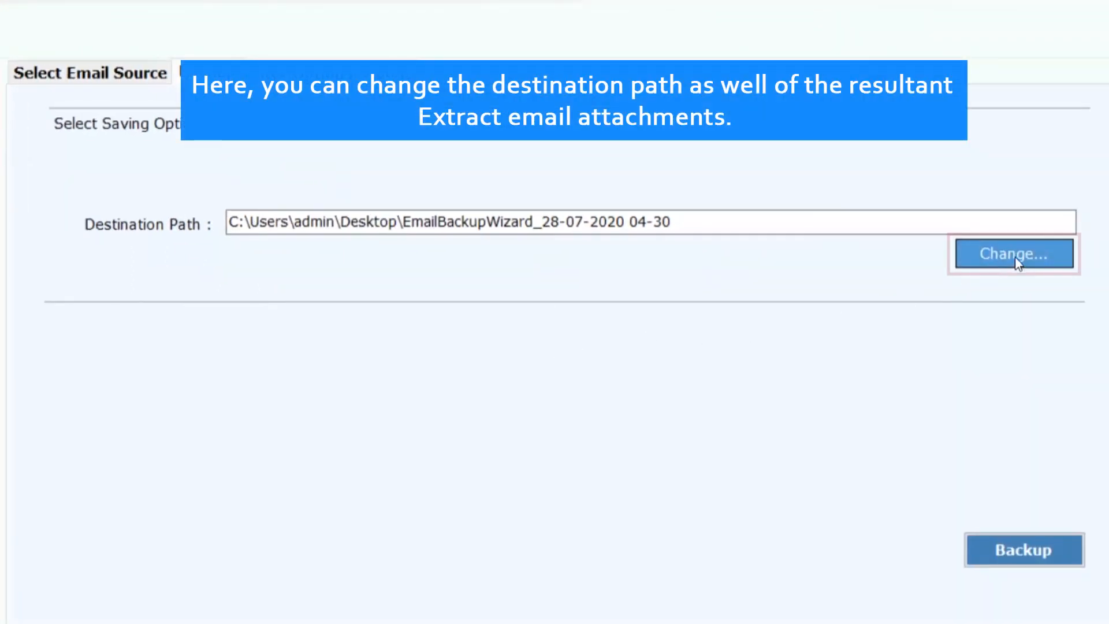
- Change the destination to the C:\Output folder and go to Filter Options
left_click(1013, 254)
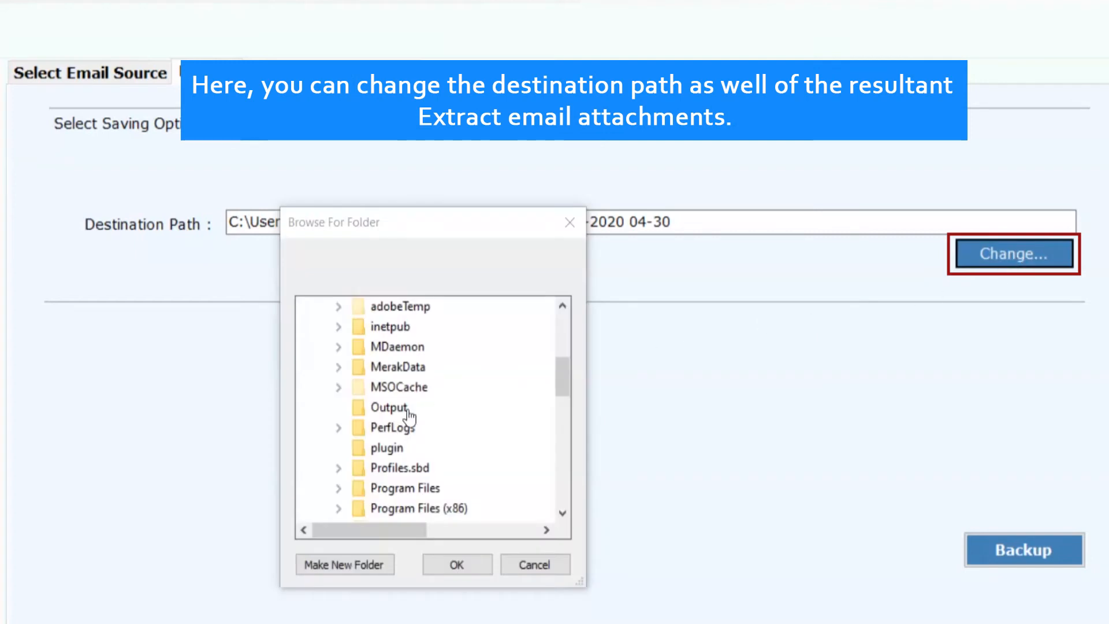
left_click(388, 407)
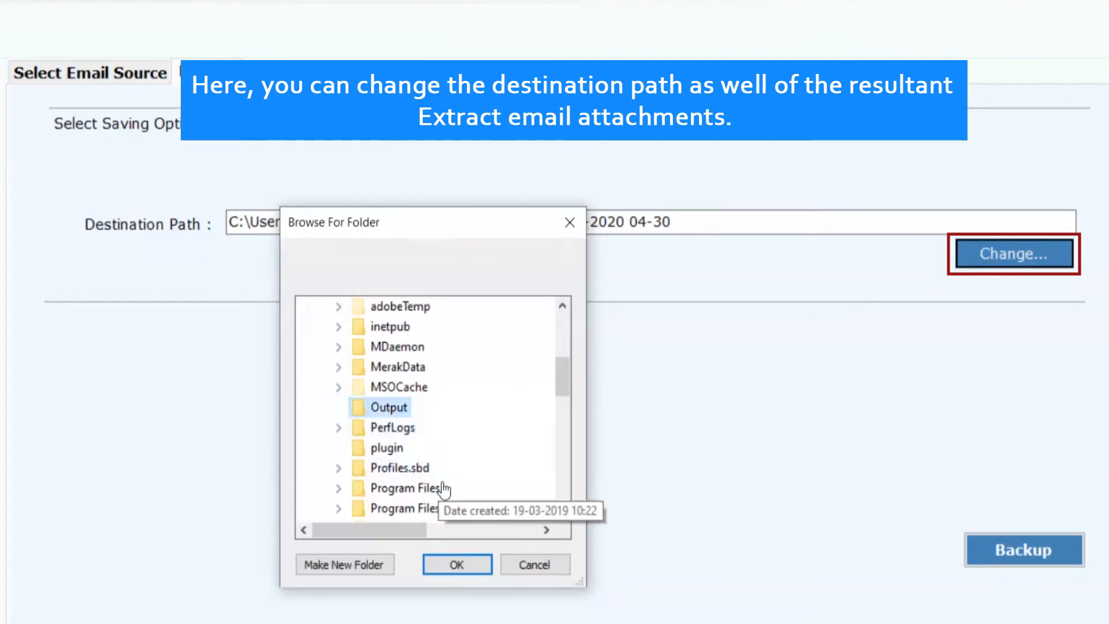
left_click(457, 564)
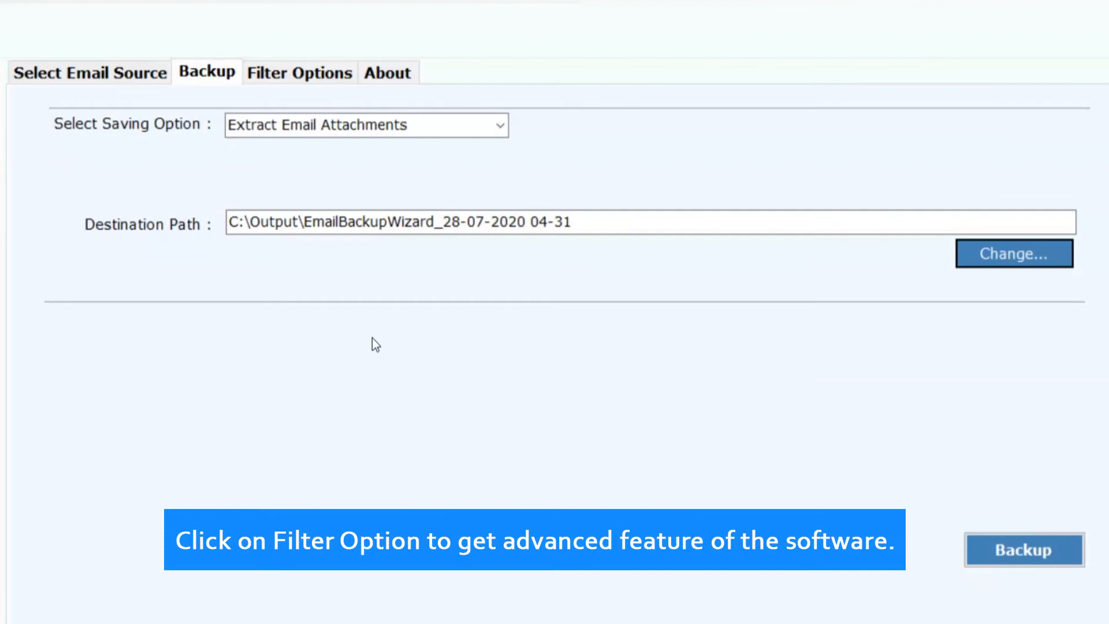
left_click(299, 72)
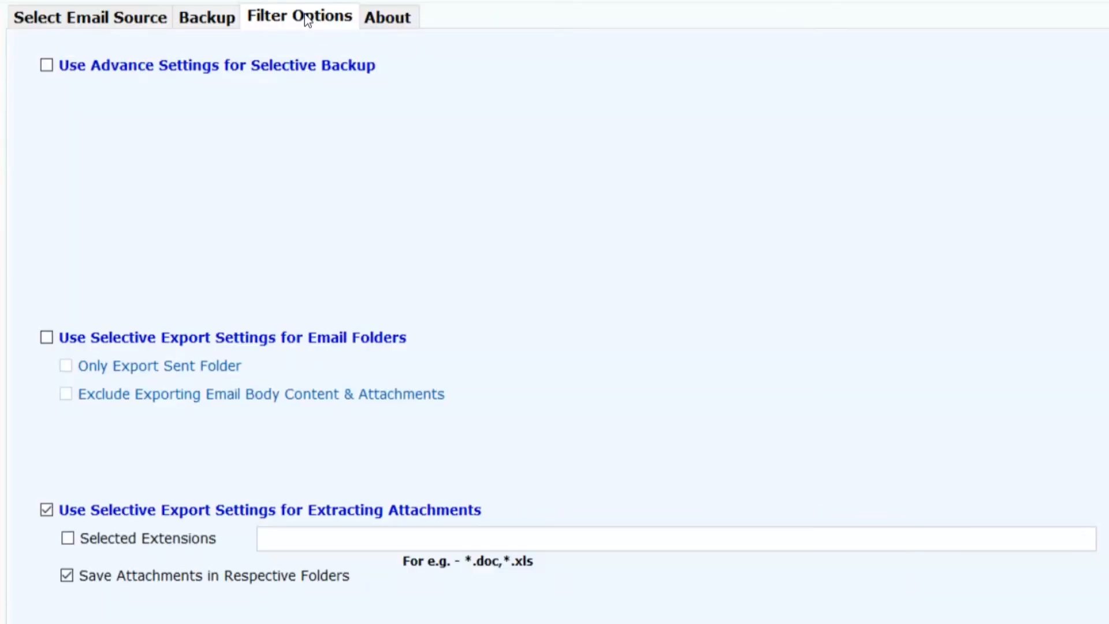
- Enable Use Selective Export Settings for Extracting Attachments
left_click(46, 64)
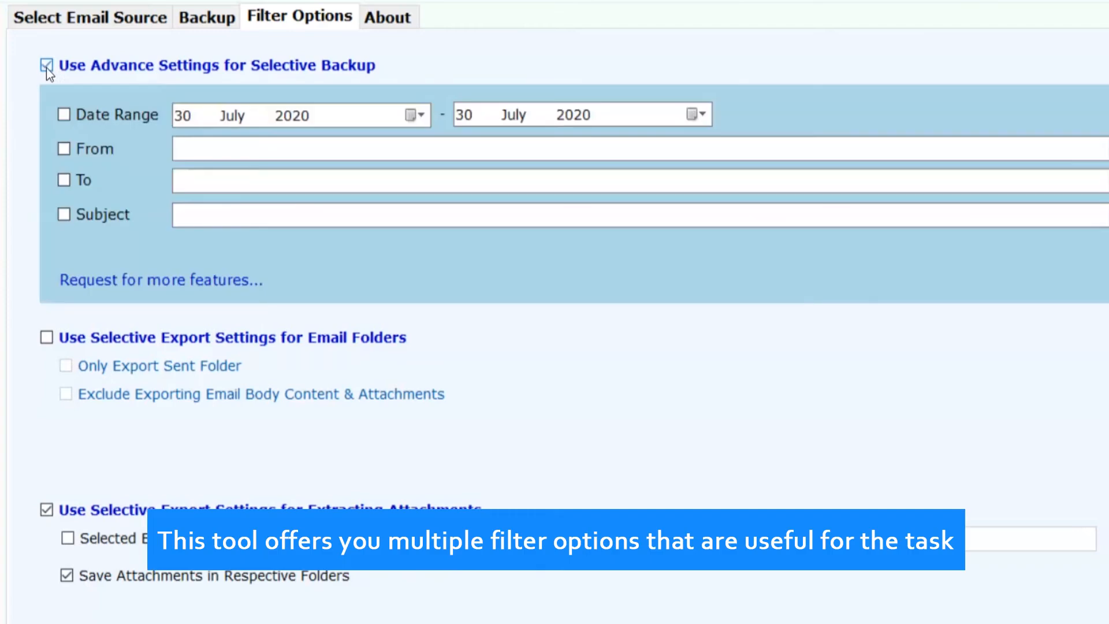
left_click(46, 65)
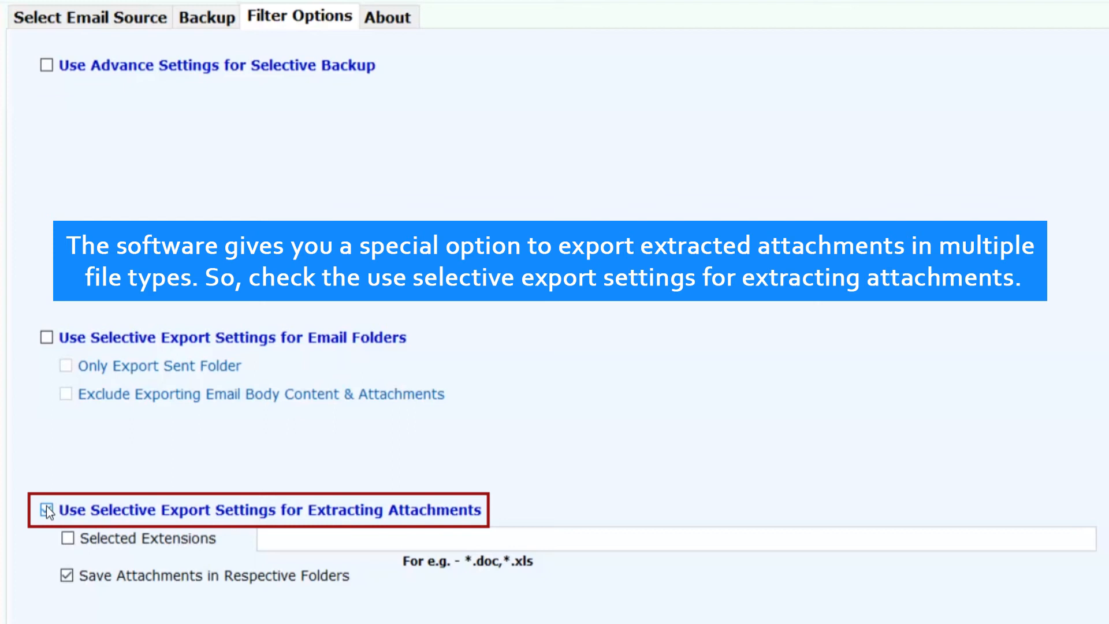
left_click(46, 510)
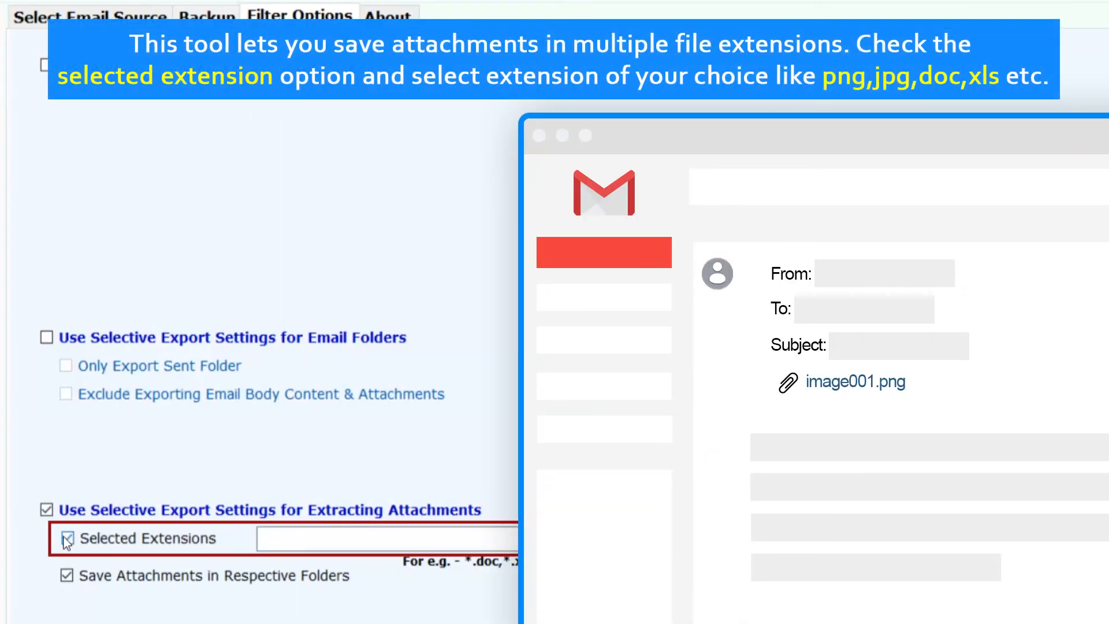
- Limit extensions to png,jpg,doc,xls and save attachments in respective folders
left_click(67, 539)
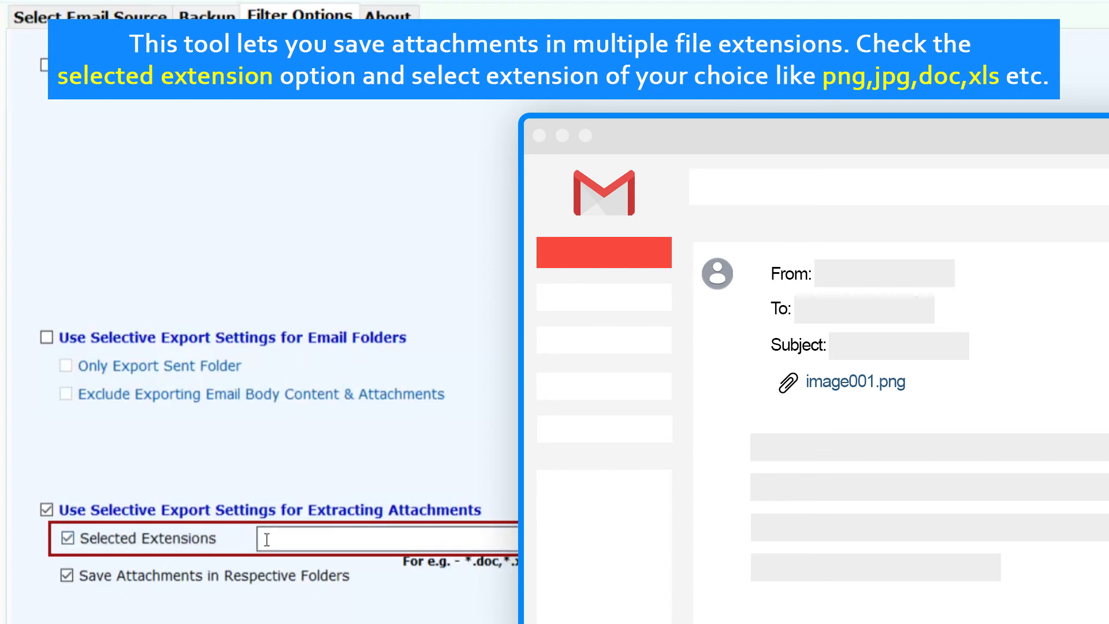
type("png,")
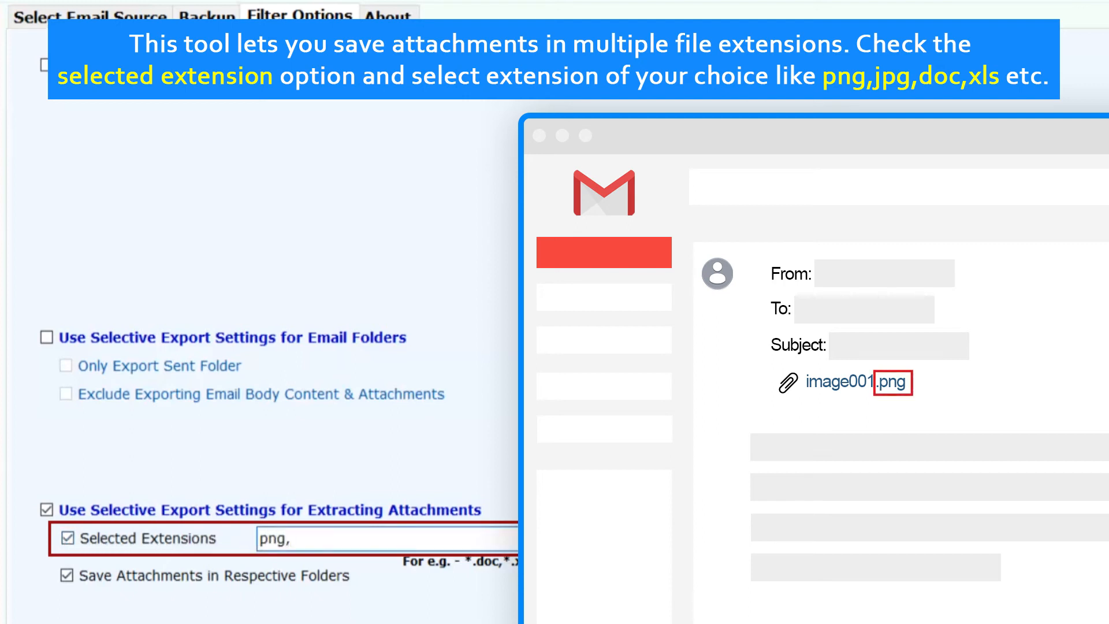
type("jpg,d")
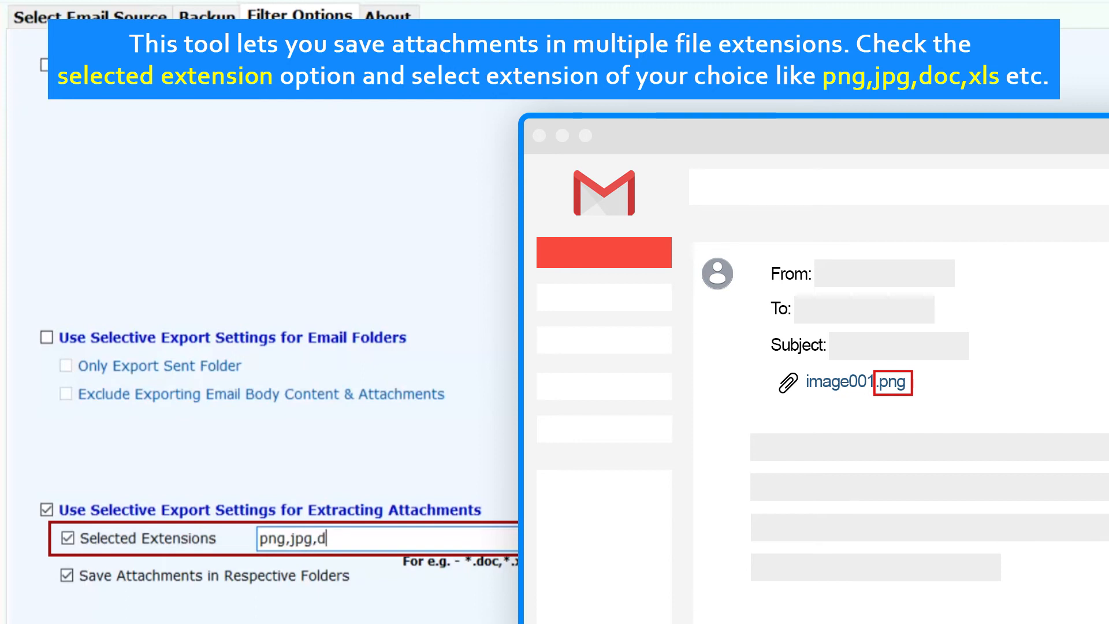
type("oc,xl")
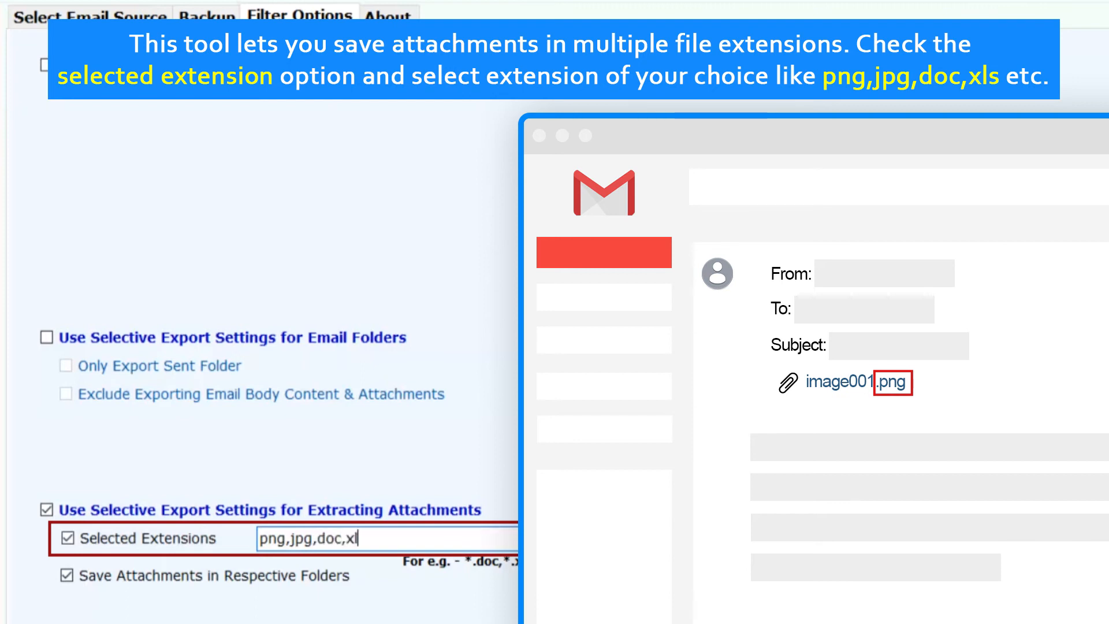
type("s")
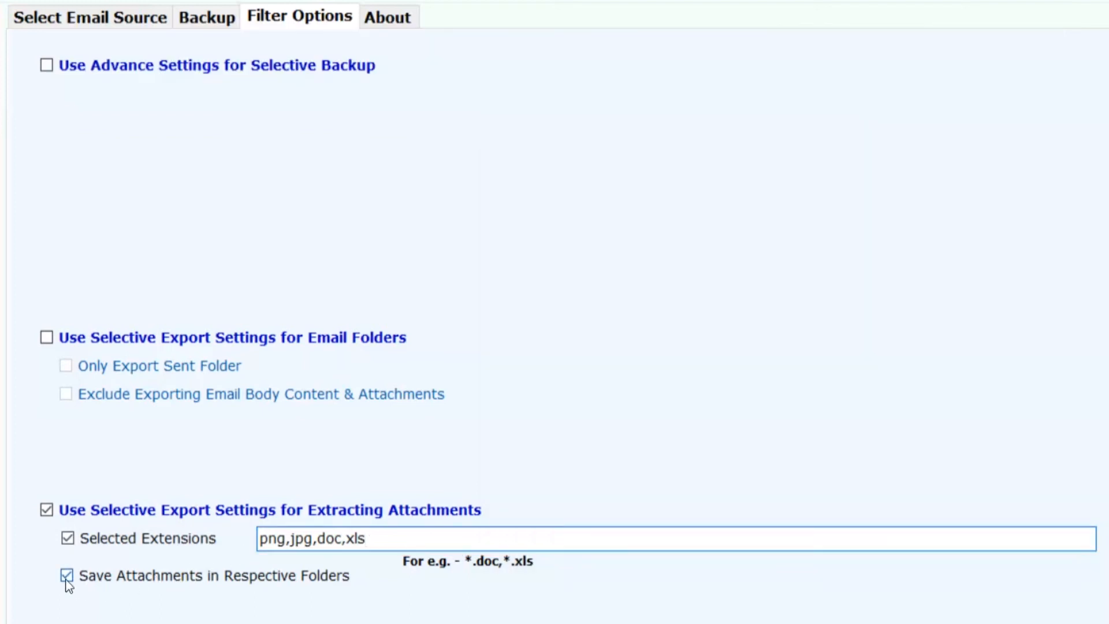
left_click(67, 576)
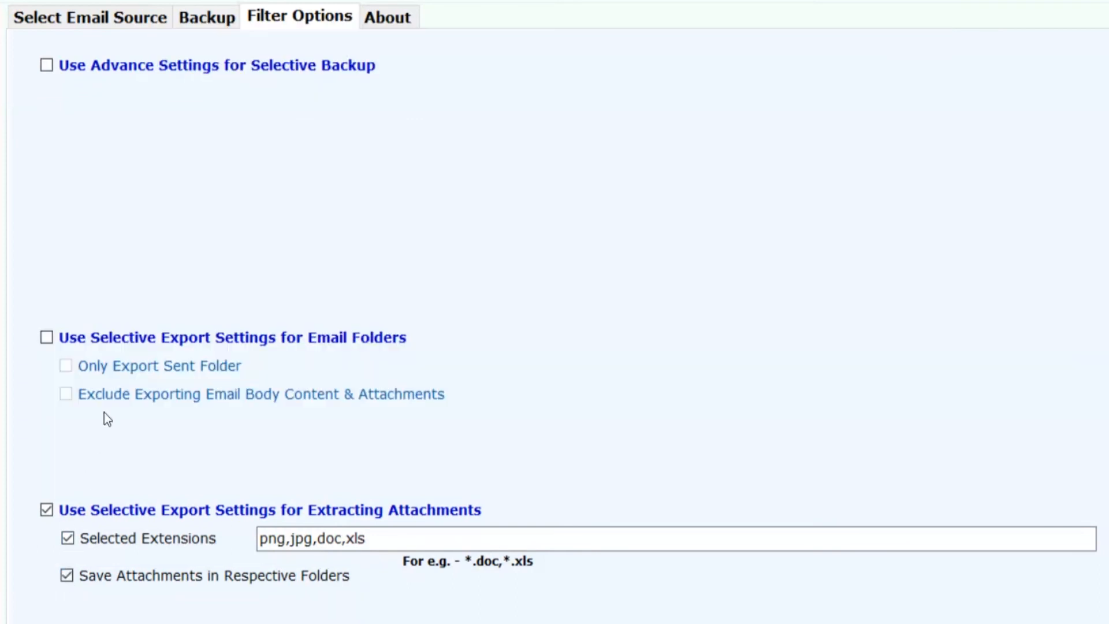
- Run the backup, then dismiss the completion and trial edition messages
left_click(207, 16)
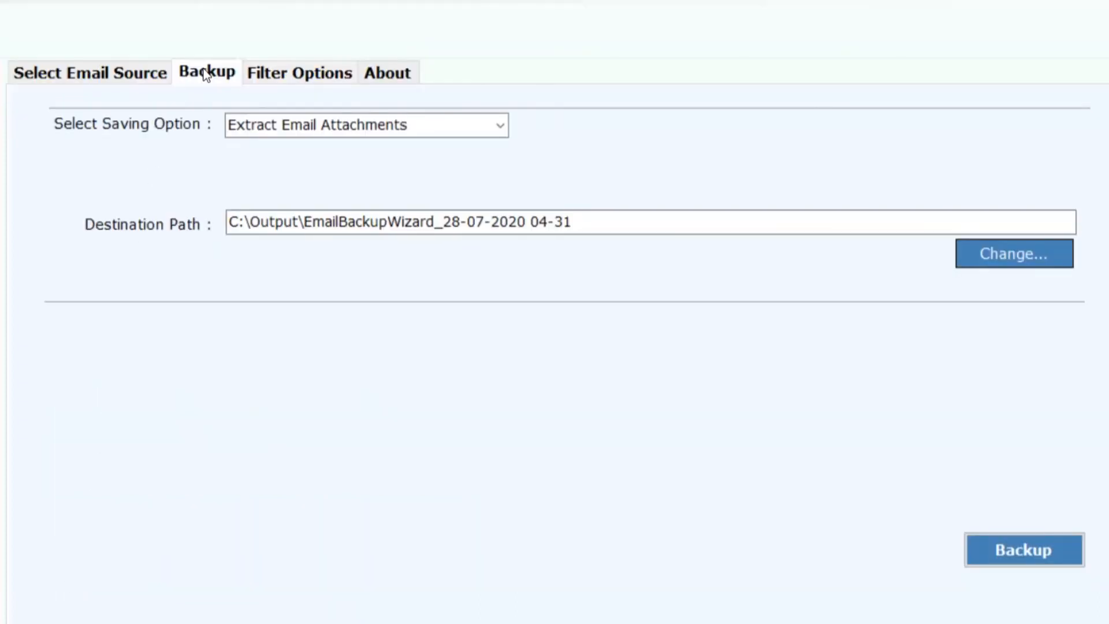
mouse_move(966, 519)
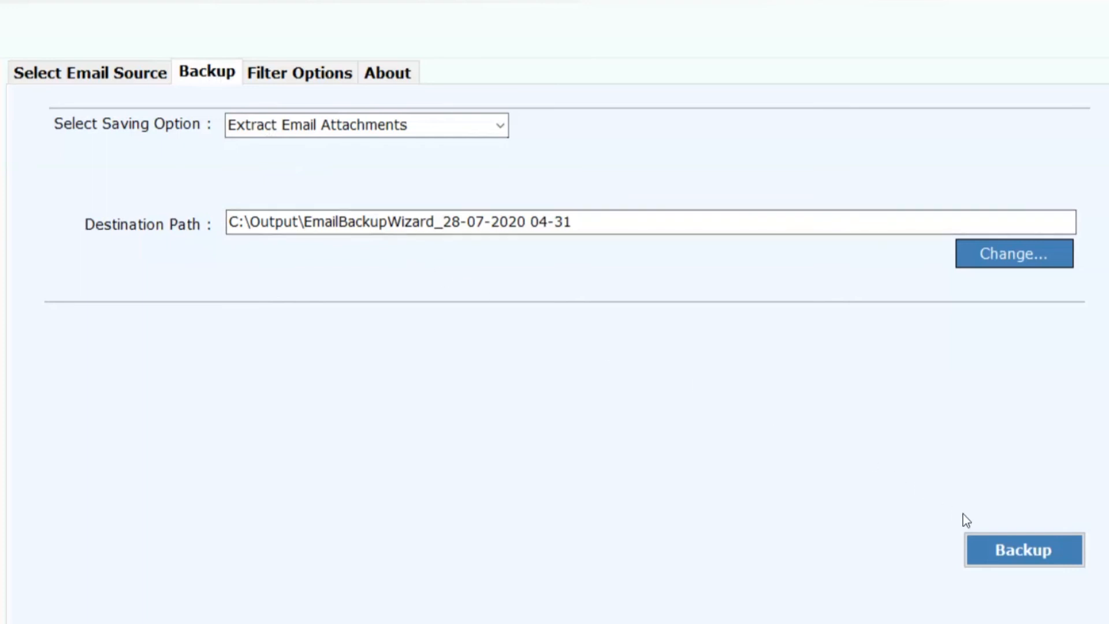
left_click(1022, 550)
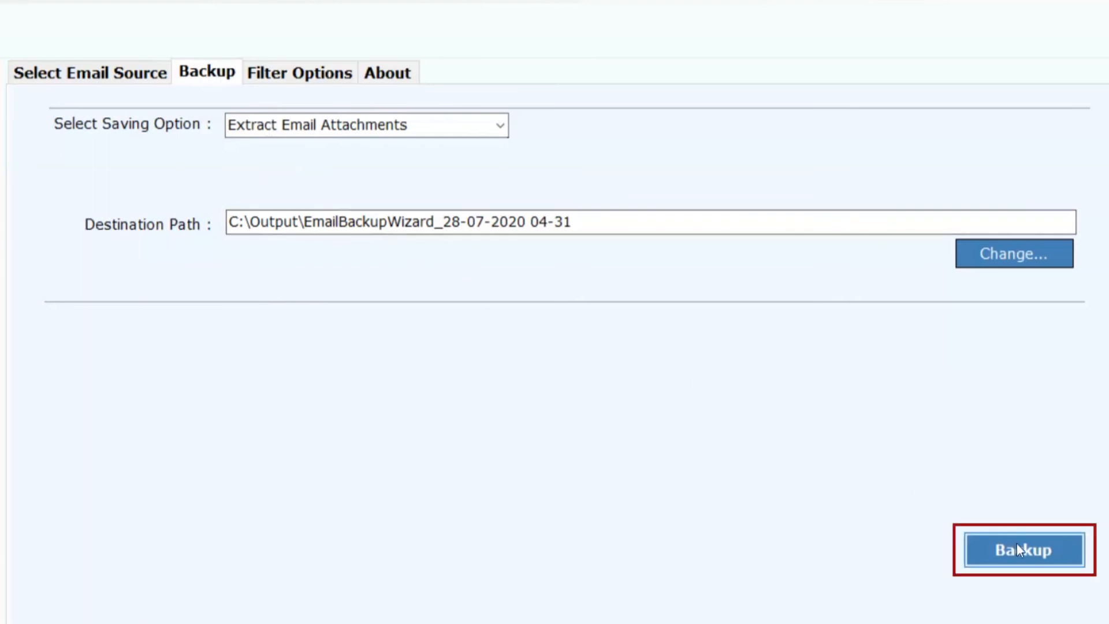
left_click(1023, 549)
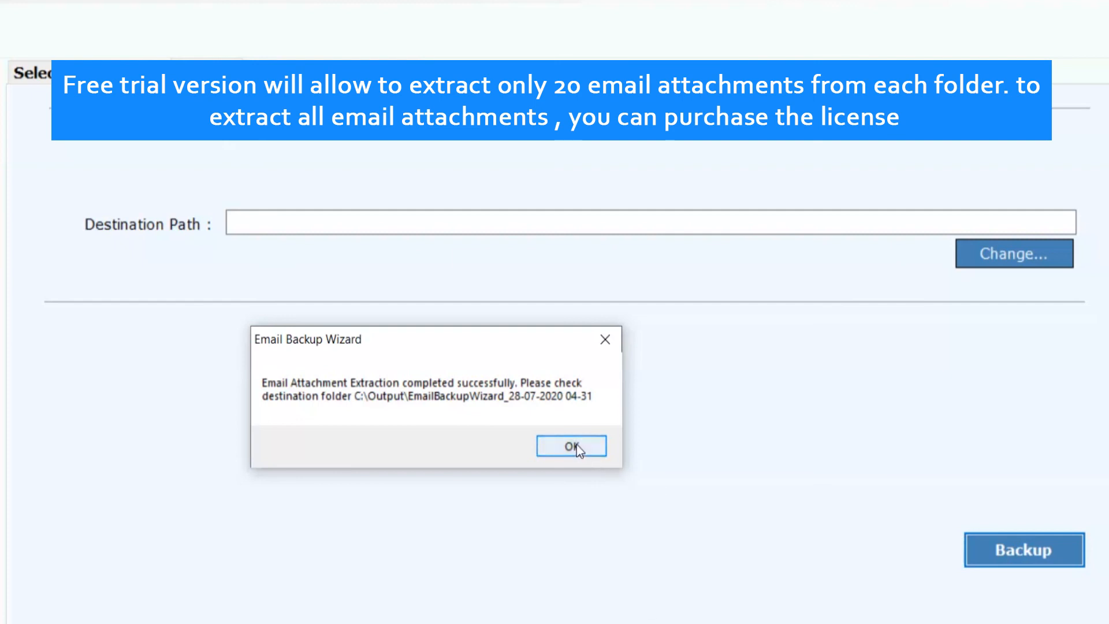
left_click(571, 446)
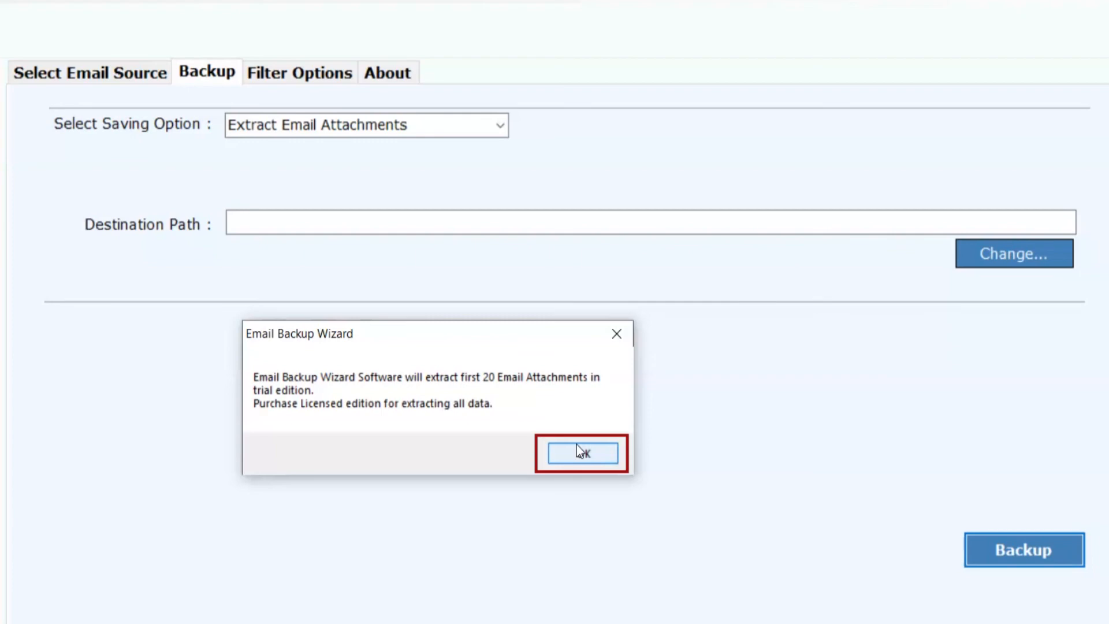
left_click(581, 453)
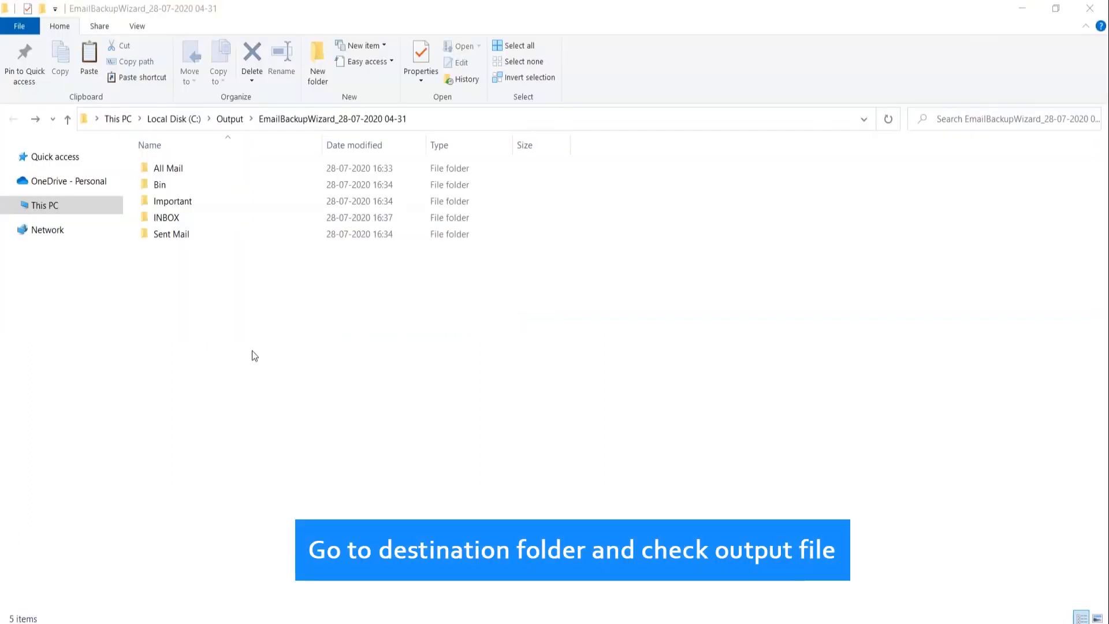
- Open the INBOX subfolder showing the extracted png and jpg attachments
left_click(171, 233)
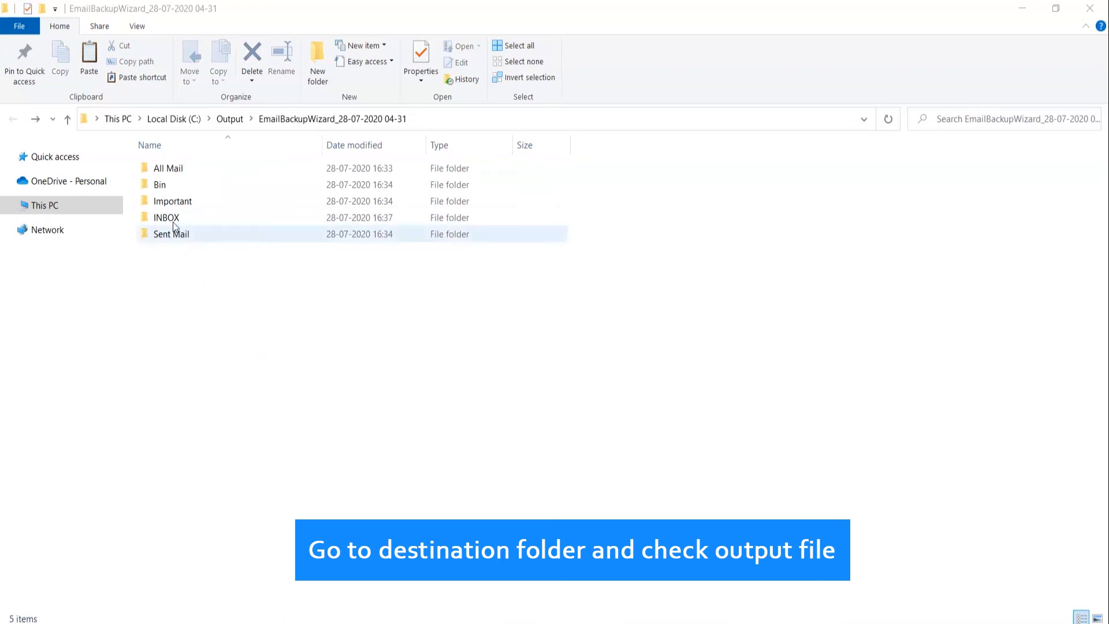
double_click(166, 217)
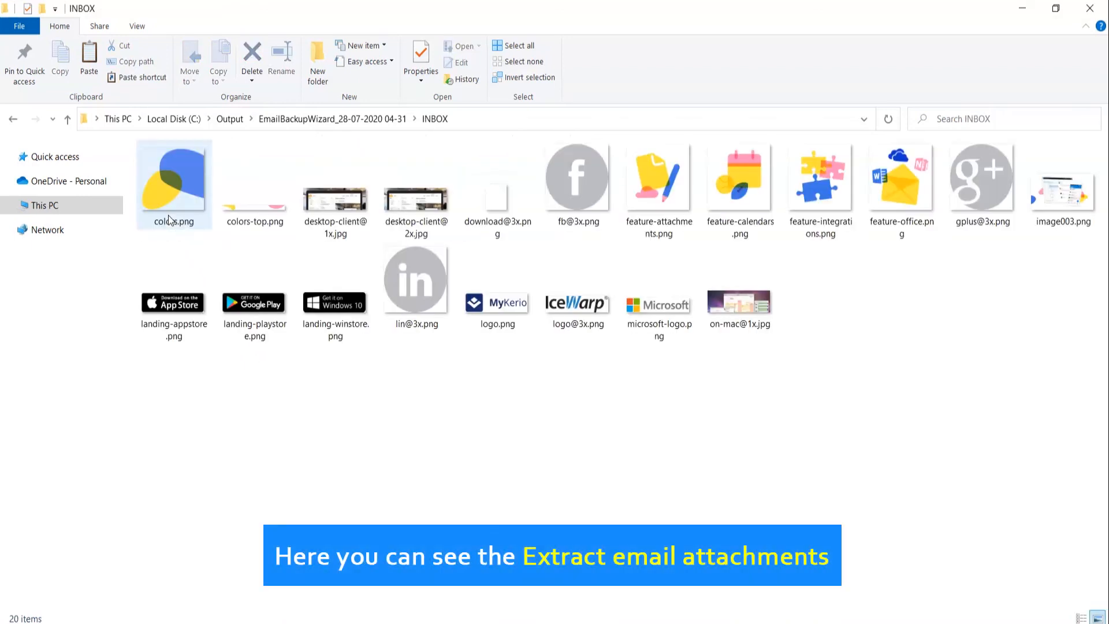